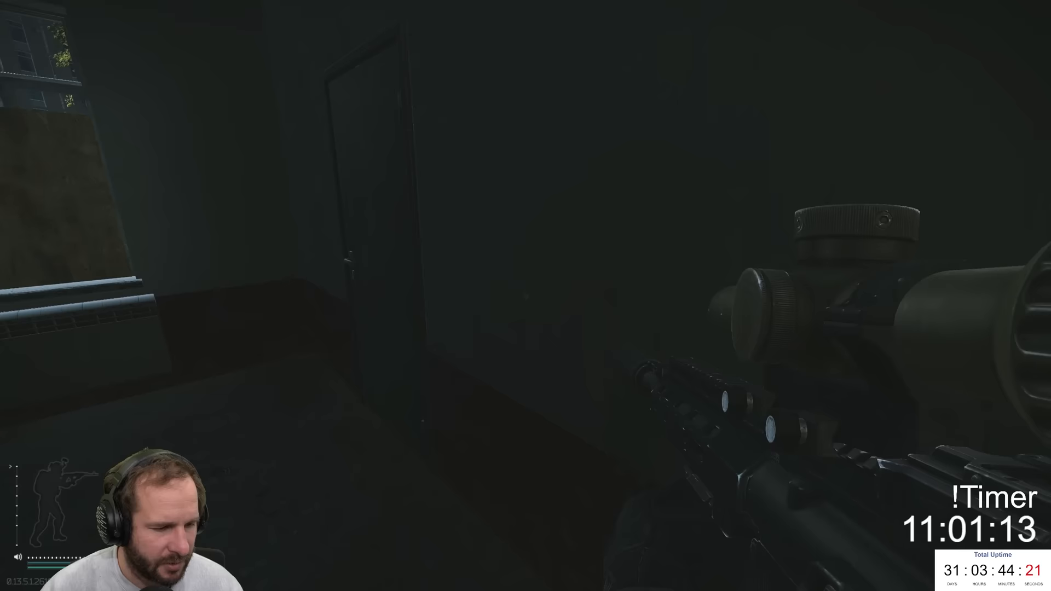
- Loot the fallen body's gear and finish the raid with an early extraction
key("tab")
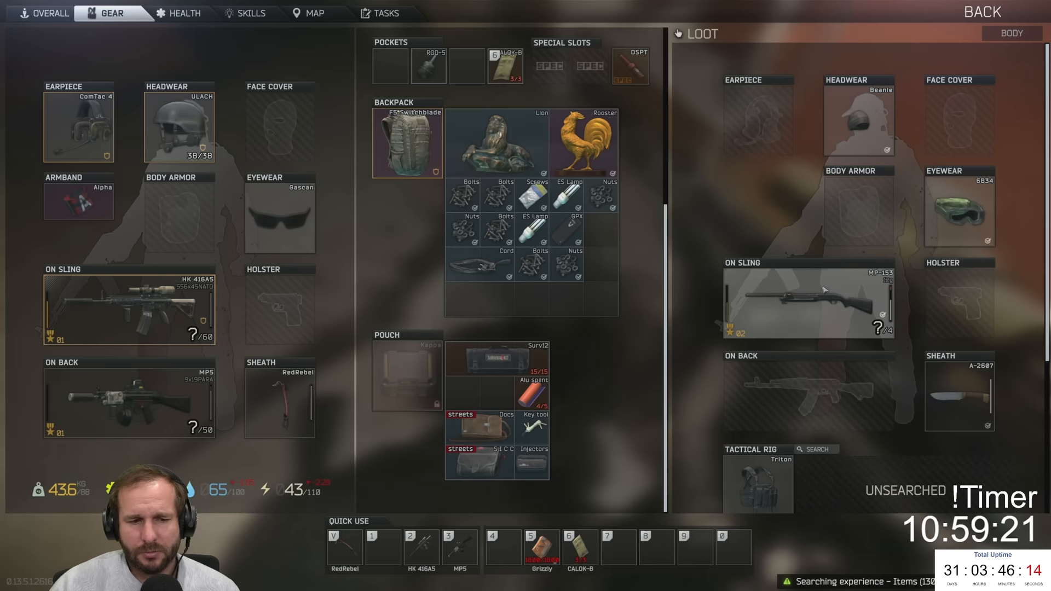
scroll("down", 3)
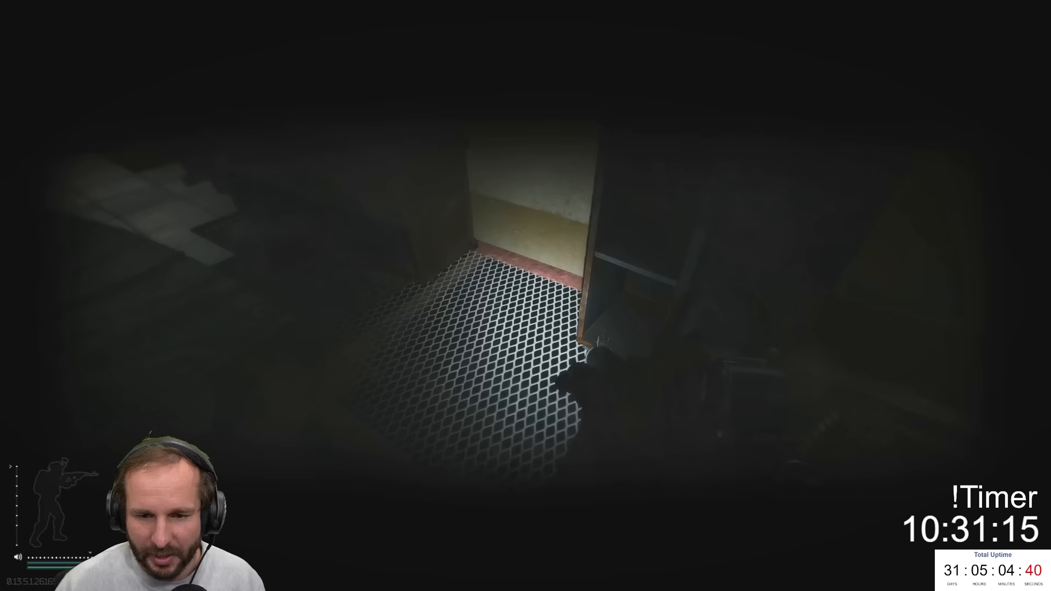
key("tab")
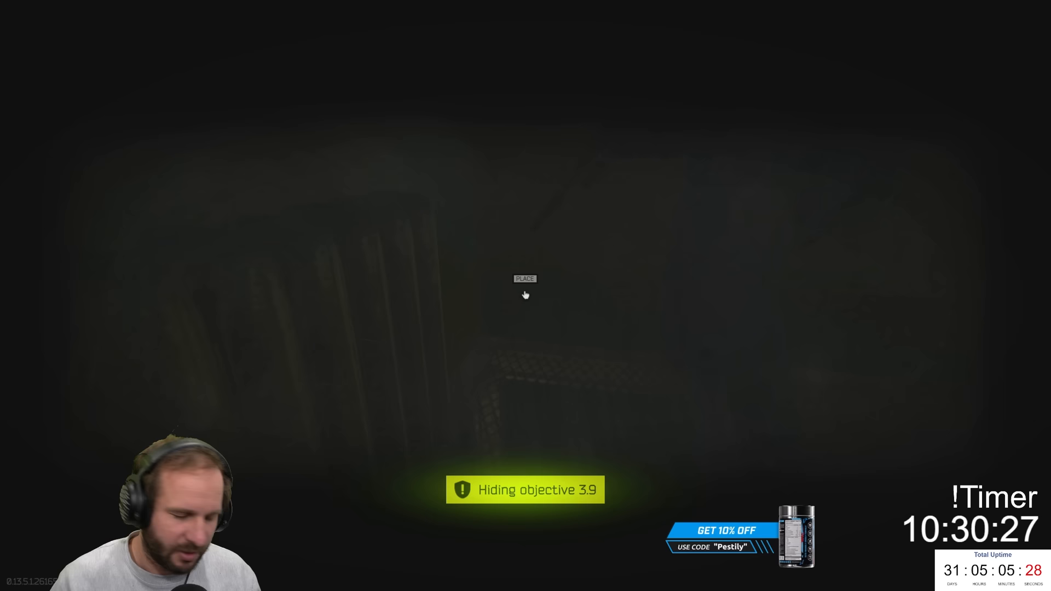
key("tab")
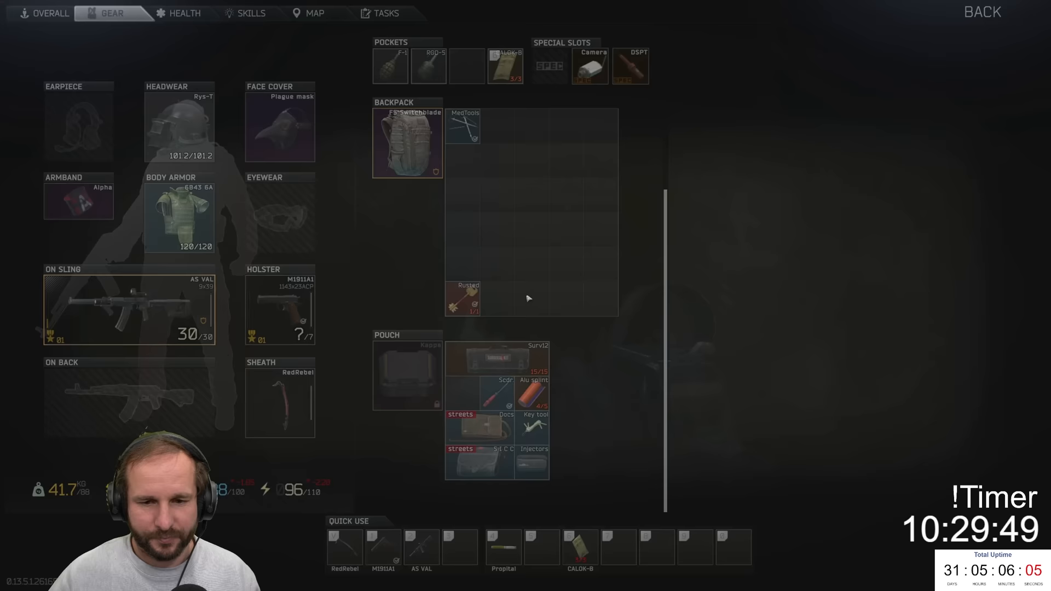
left_click(982, 12)
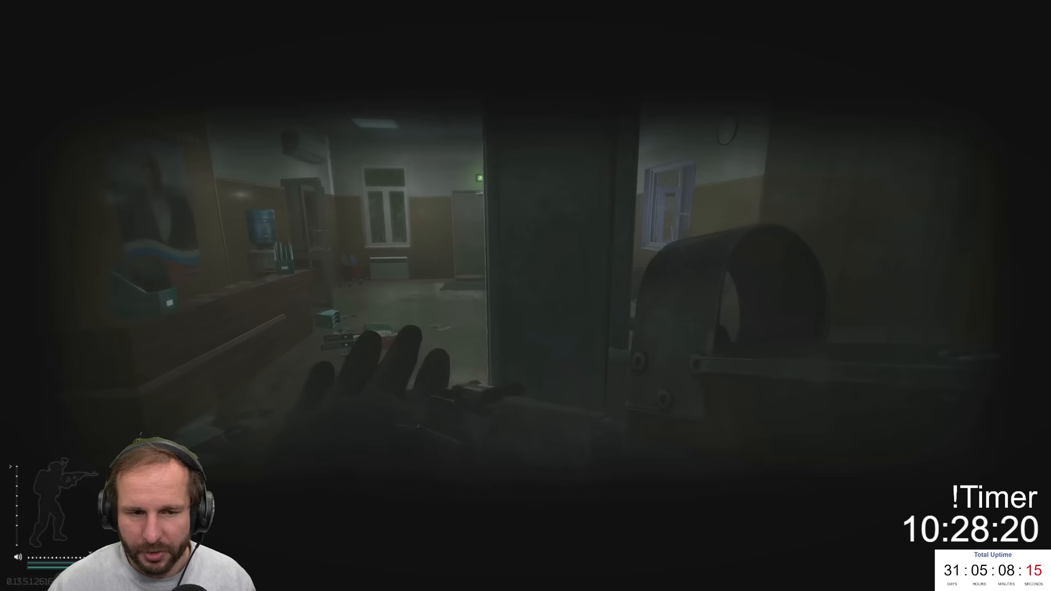
key("tab")
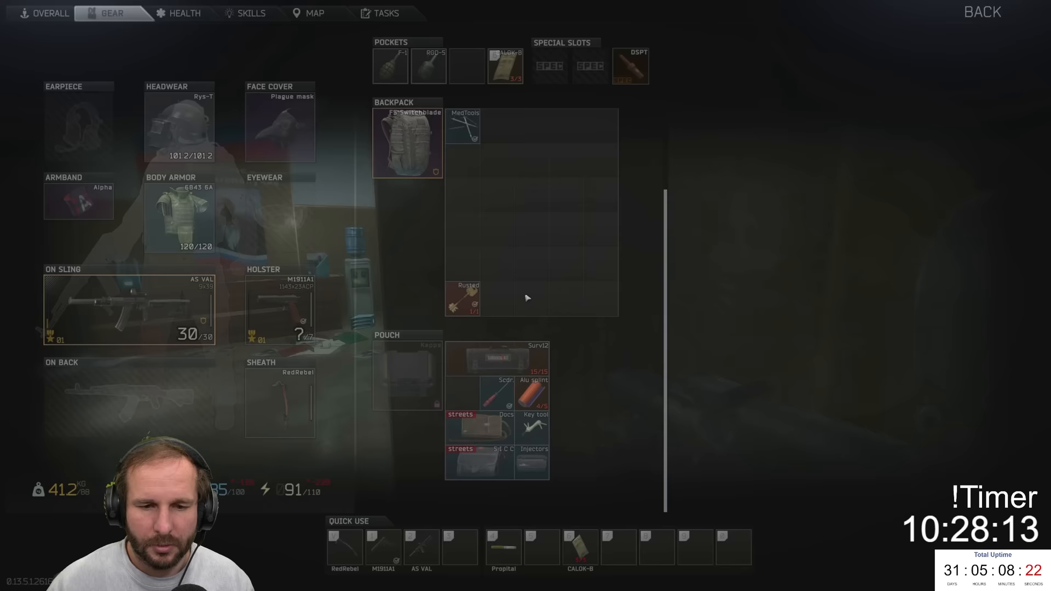
left_click(385, 13)
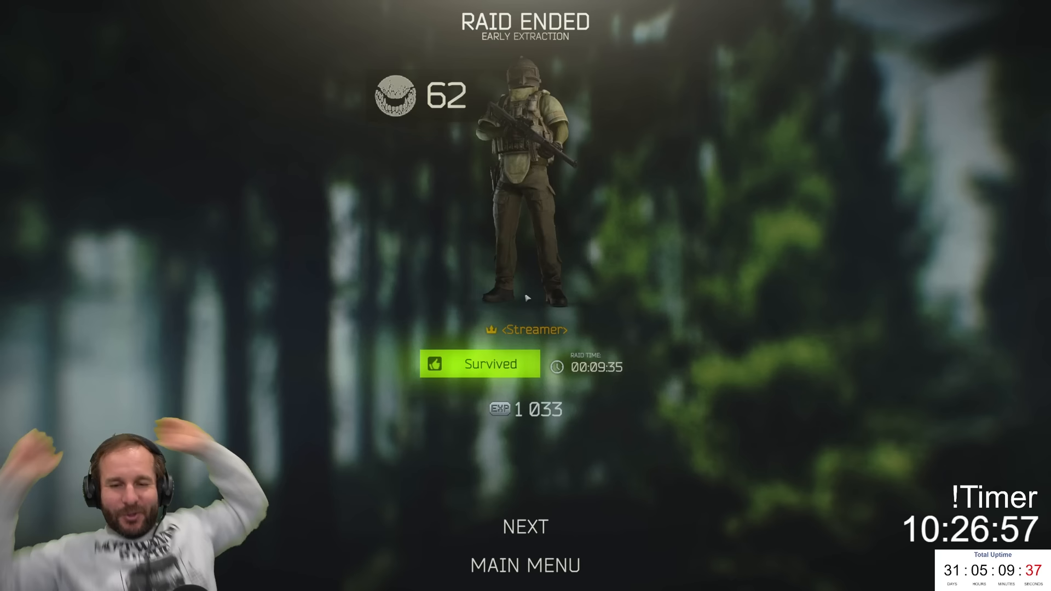
- Advance through the raid-end experience screens toward Mechanic's task The Door
left_click(524, 526)
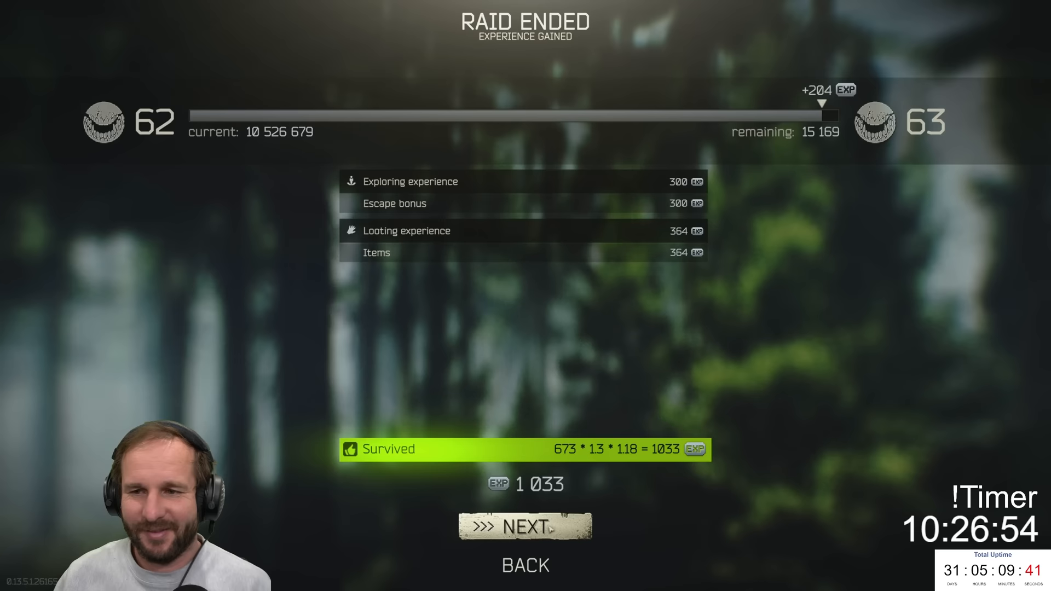
left_click(525, 527)
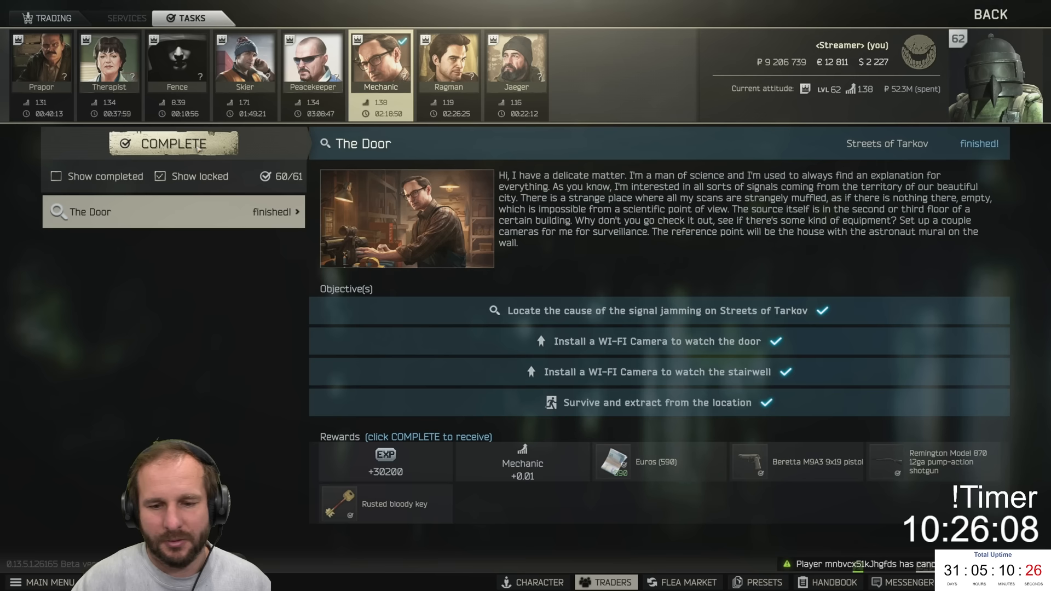
- Show the character's equipped gear beside the stash holding The Door's rewards
left_click(173, 142)
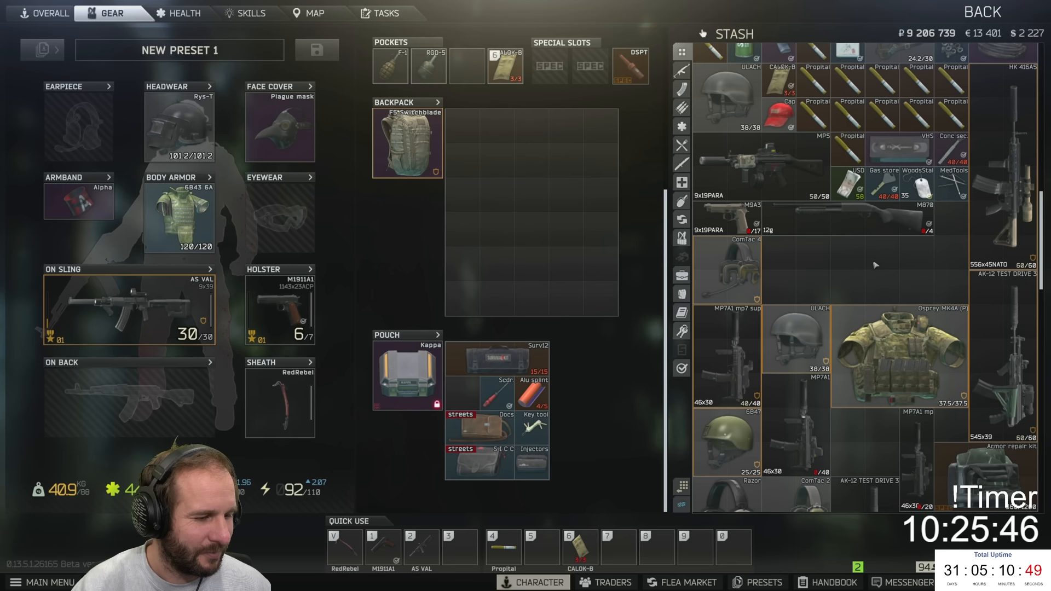
- Browse the flea market filtered to the Dorm room 314 marked key, finding no offers
scroll("down", 3)
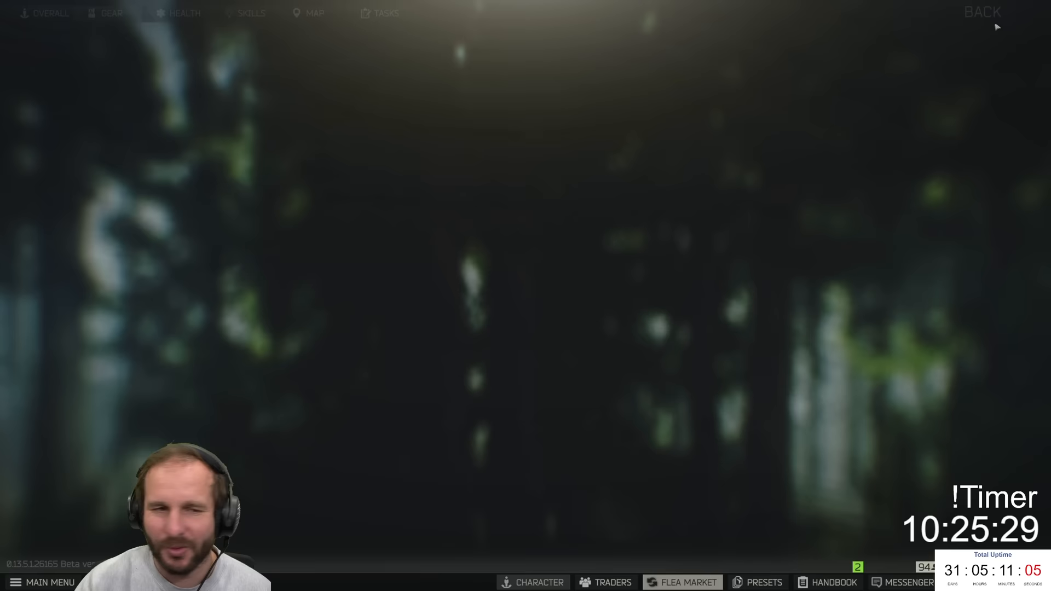
left_click(682, 581)
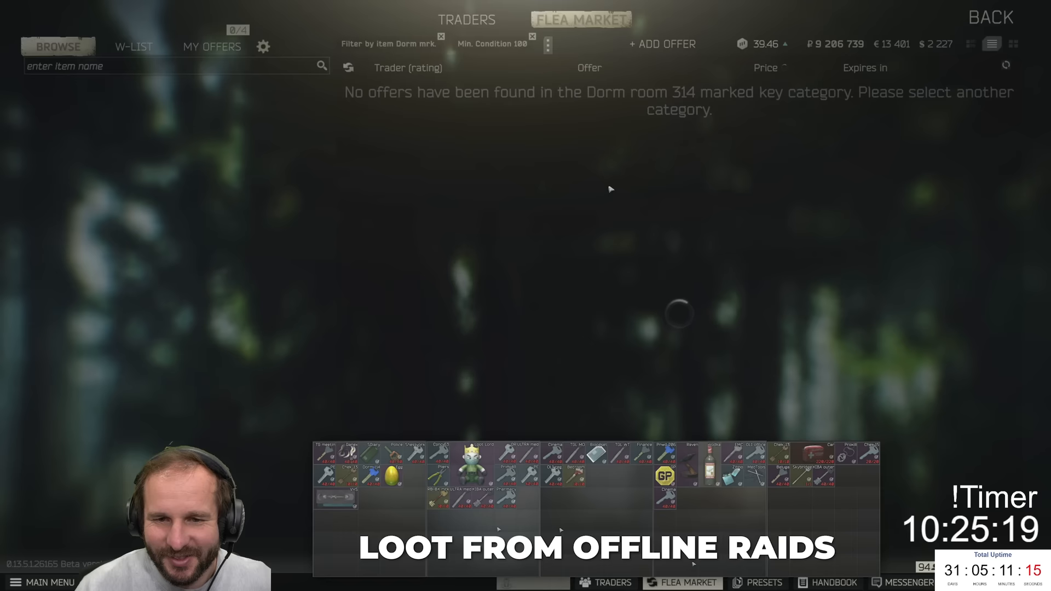